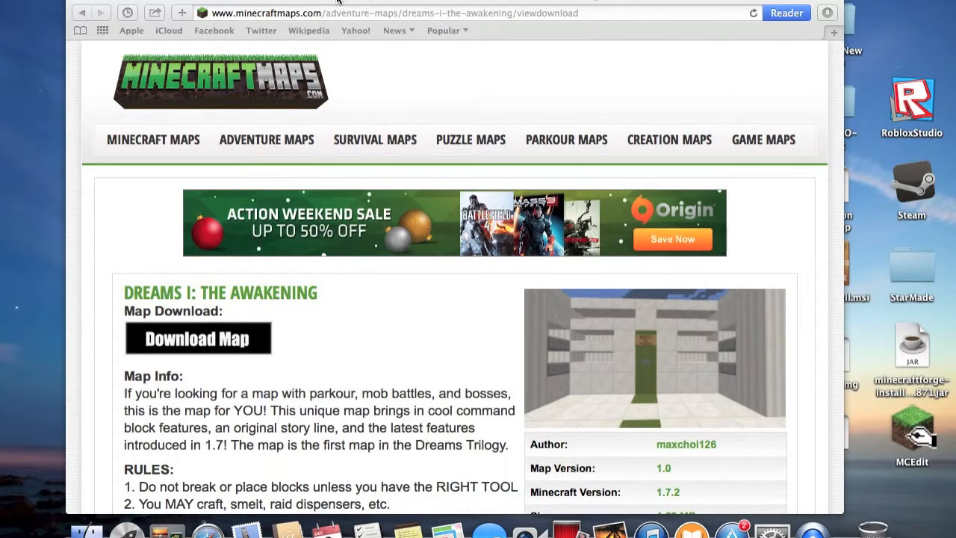
Step: Download the Dreams I: The Awakening map from its minecraftmaps.com page
scroll("down", 3)
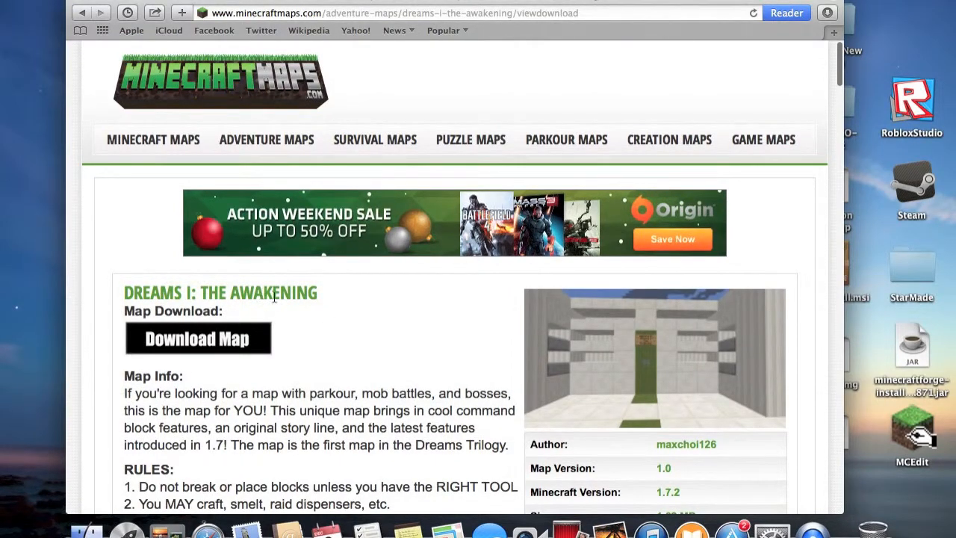
mouse_move(341, 99)
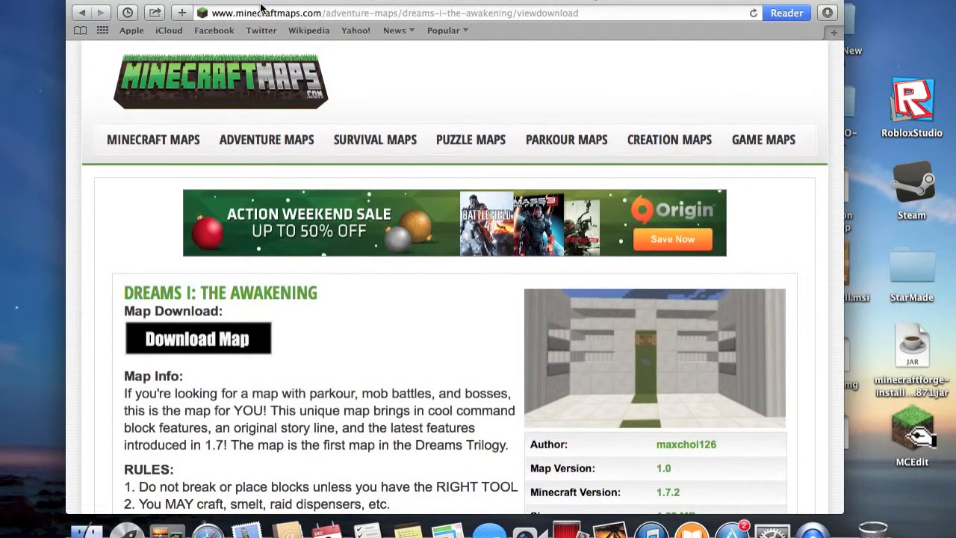
scroll("down", 3)
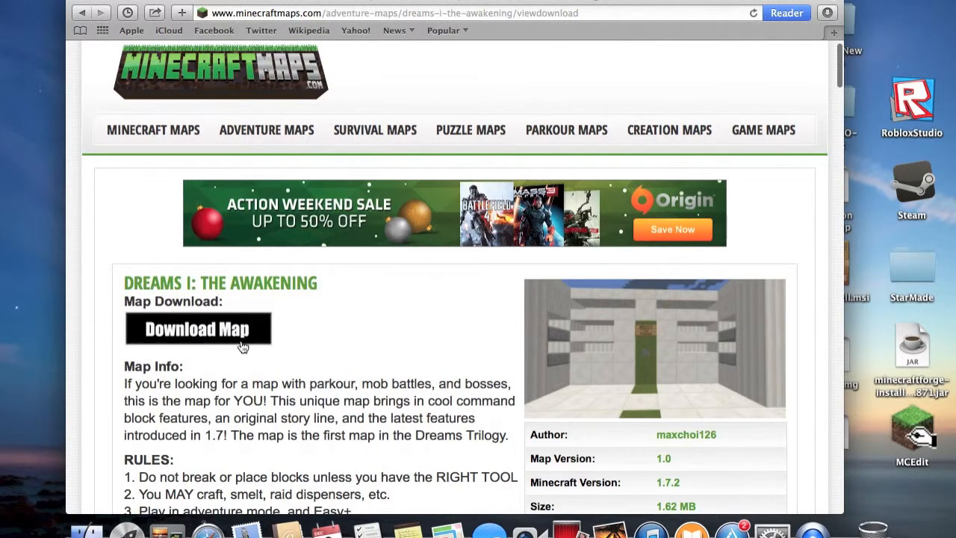
left_click(197, 331)
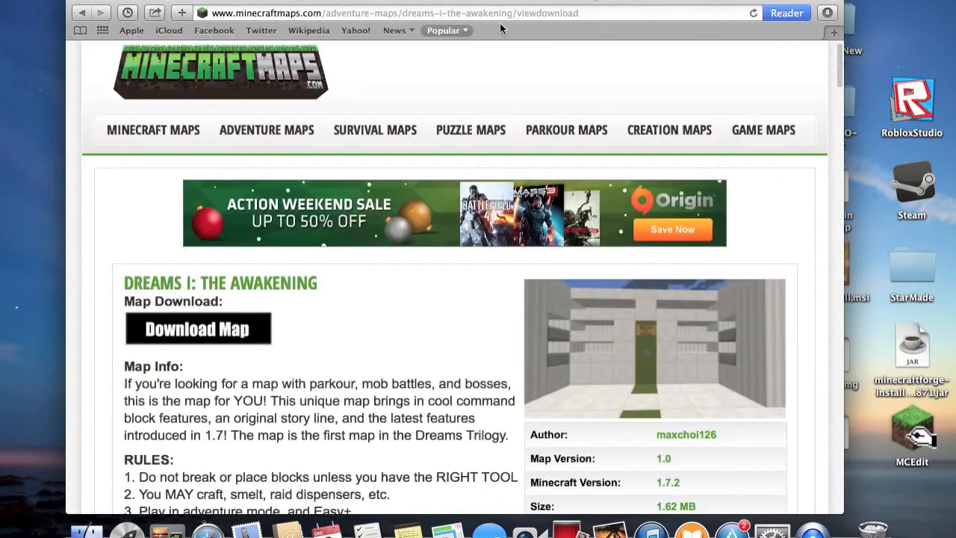
Step: Leave Safari for the desktop and bring up Go to Folder for ~/Library/Application Support/minecraft
left_click(827, 12)
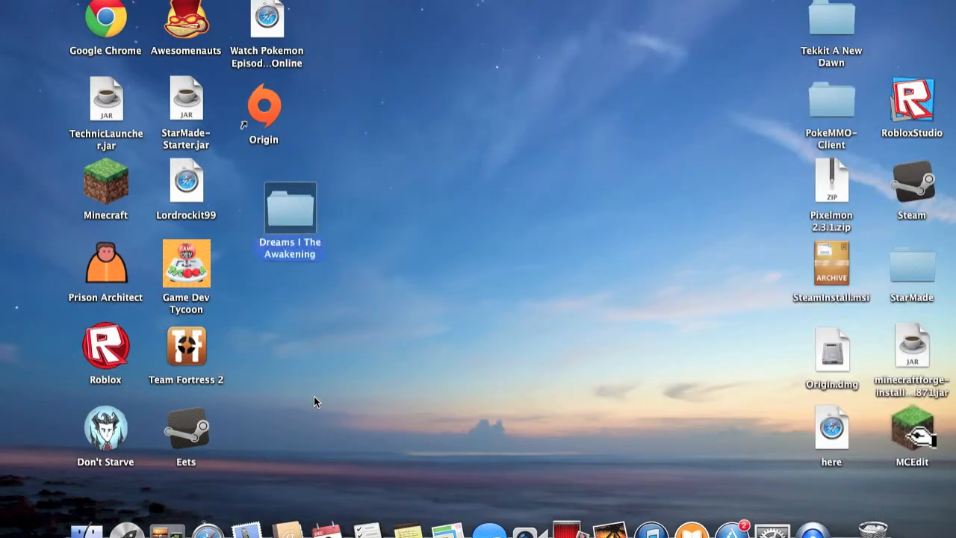
left_click(471, 263)
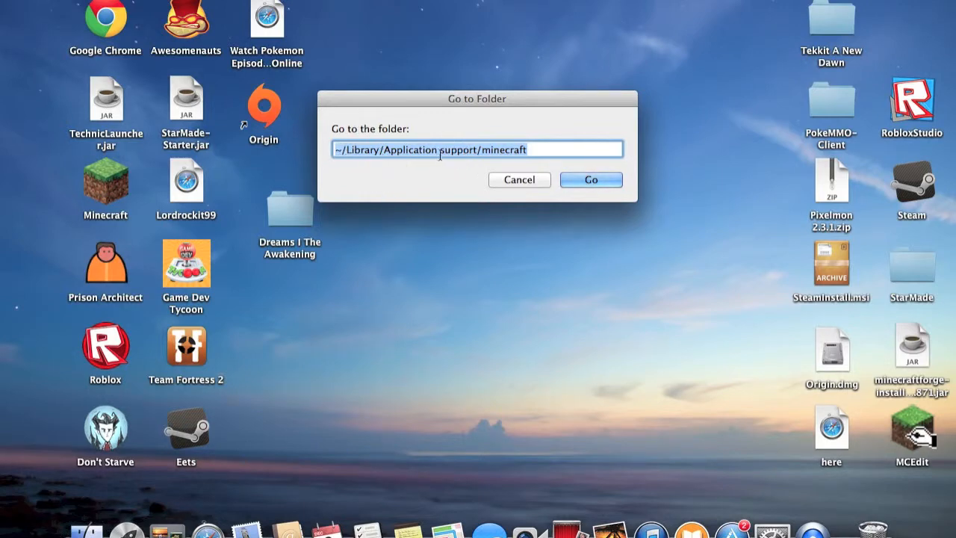
Step: Go to the minecraft folder and open its saves folder listing the existing worlds
left_click(592, 179)
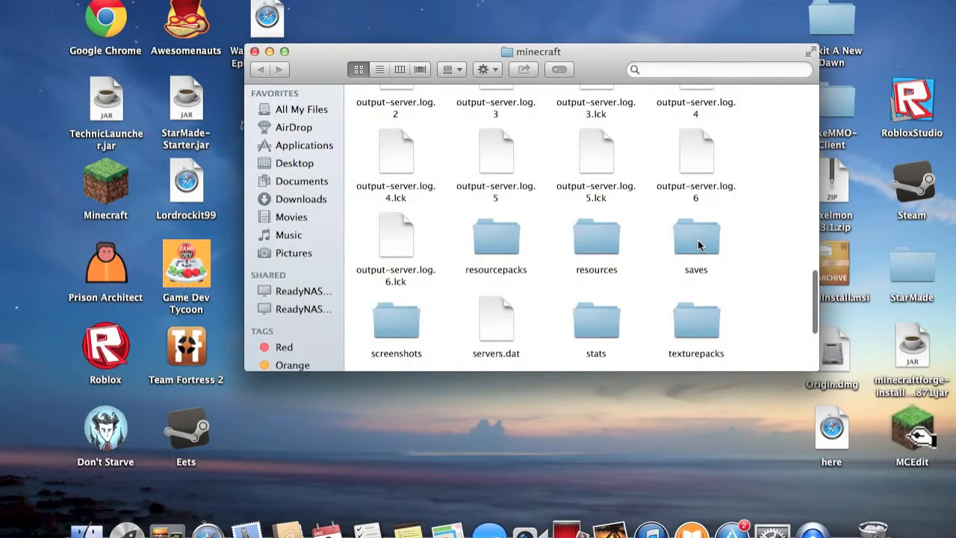
double_click(697, 236)
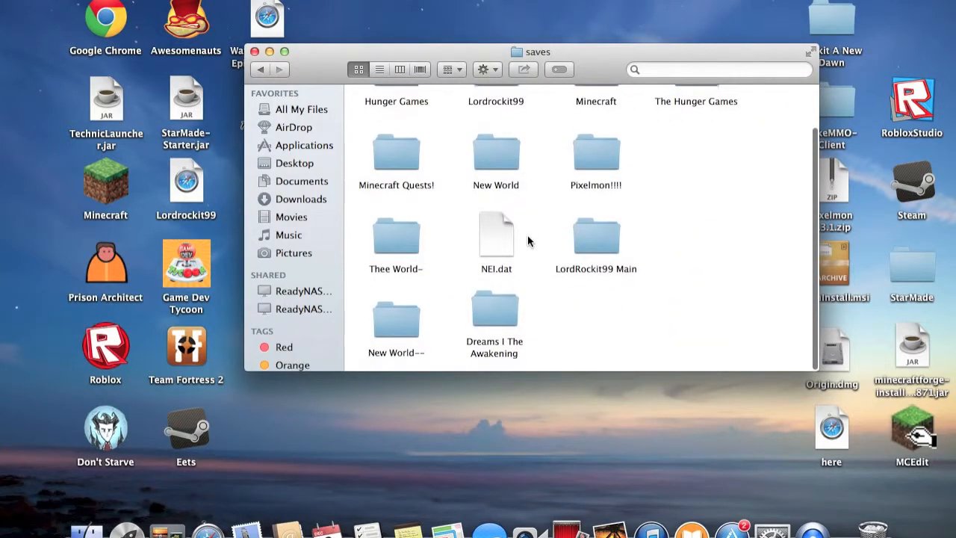
scroll("down", 3)
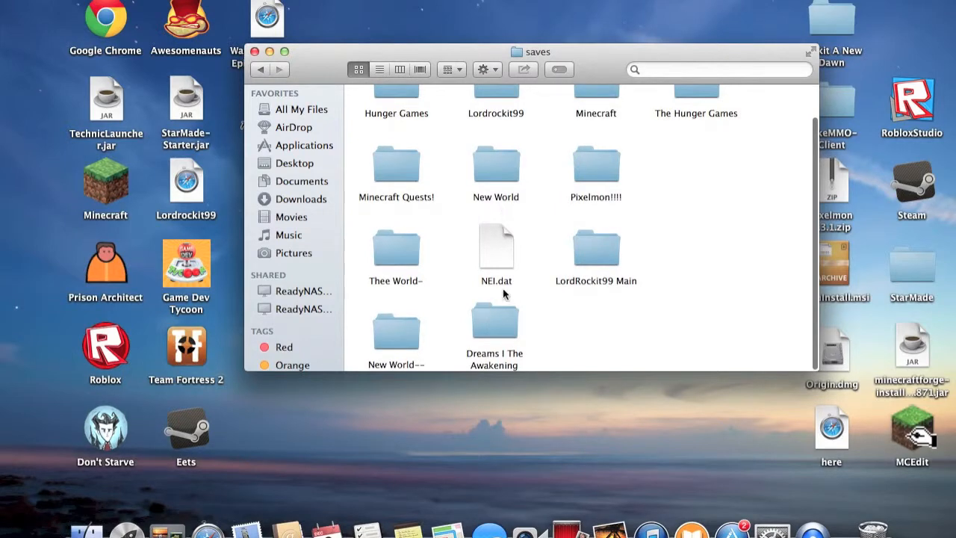
right_click(495, 321)
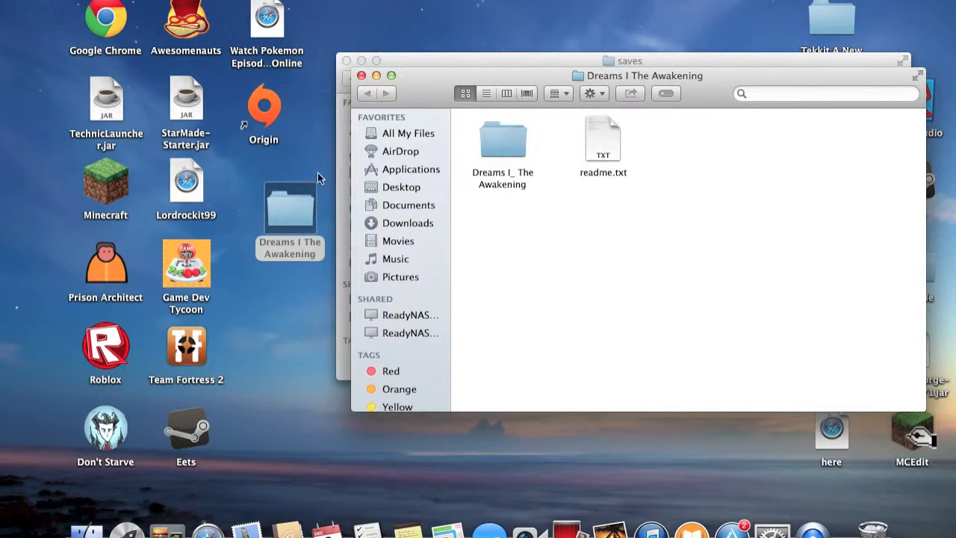
mouse_move(613, 149)
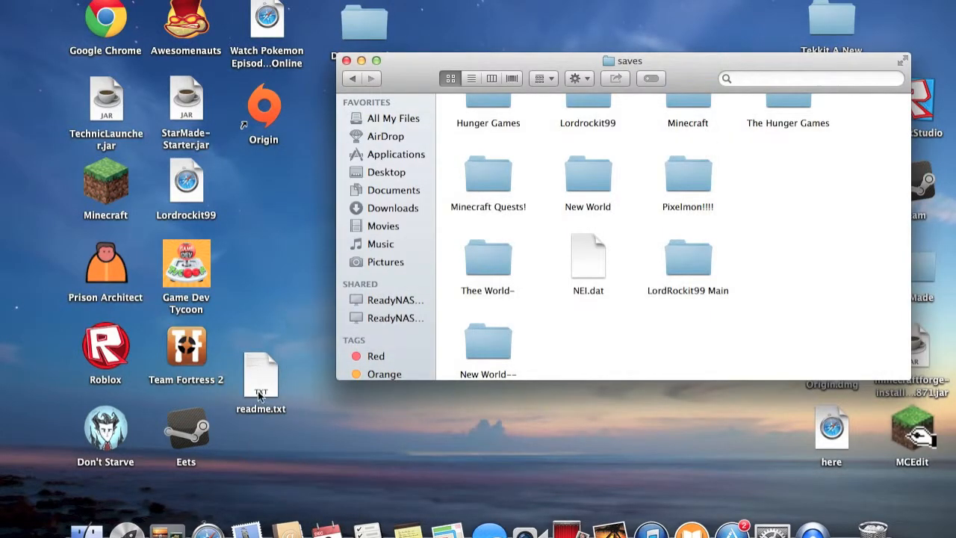
Step: Place the inner Dreams I_ The Awakening folder in saves, leaving readme.txt on the desktop, and close the window
right_click(261, 376)
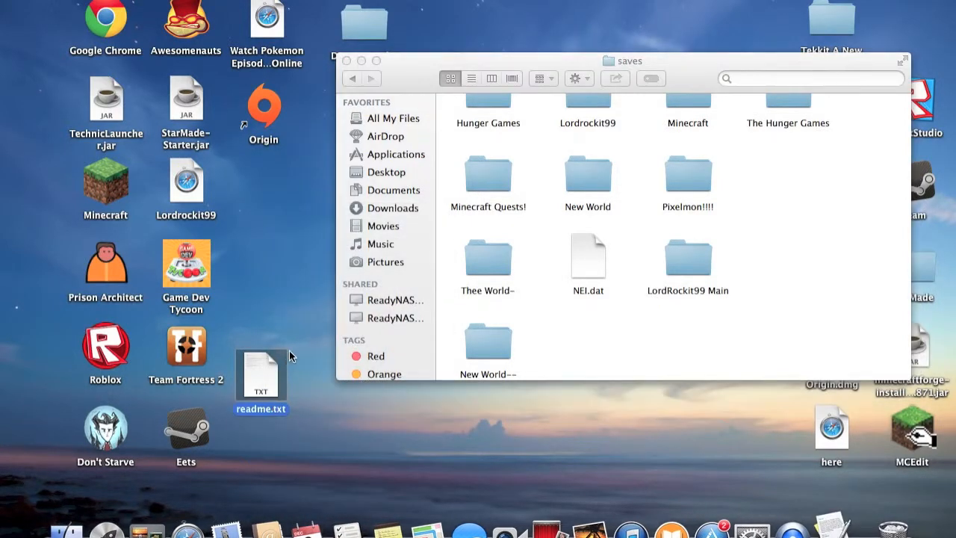
double_click(260, 373)
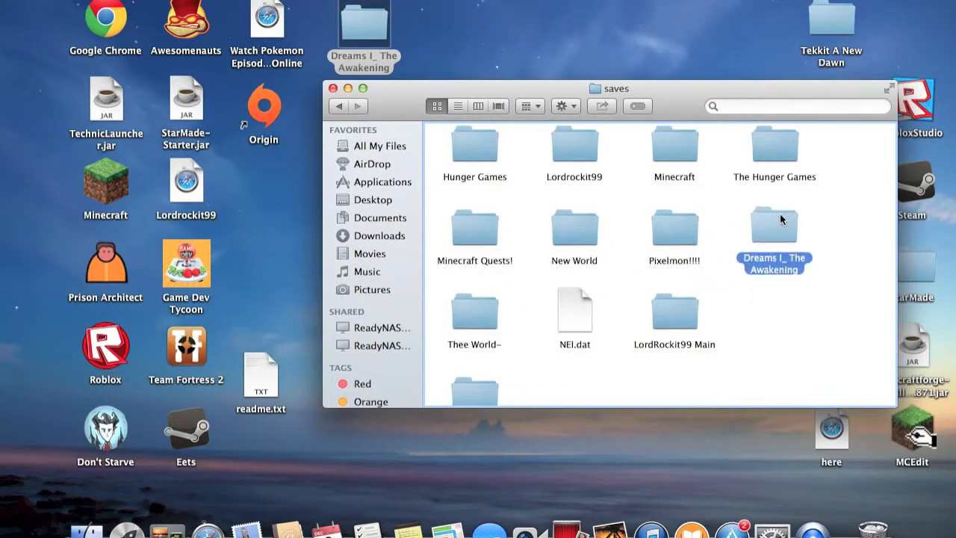
left_click(774, 224)
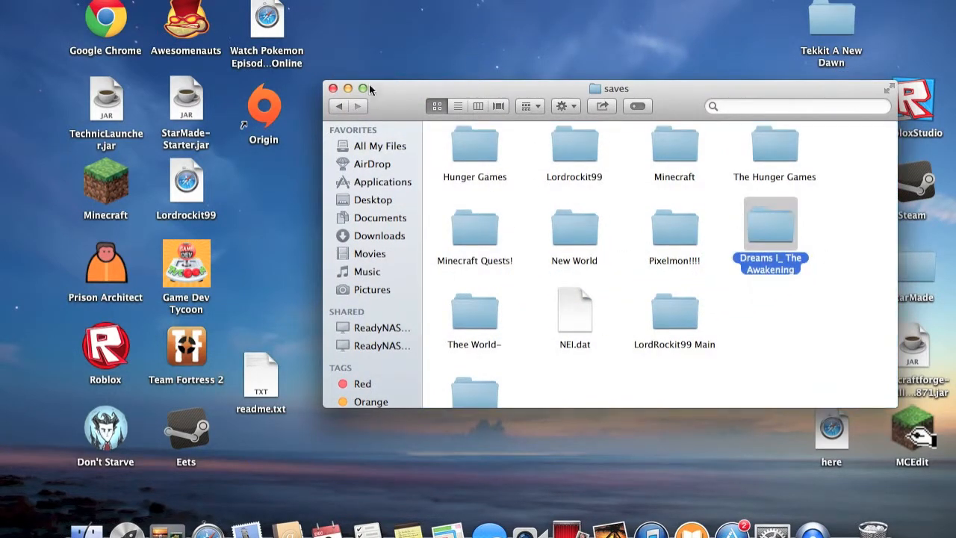
left_click(334, 88)
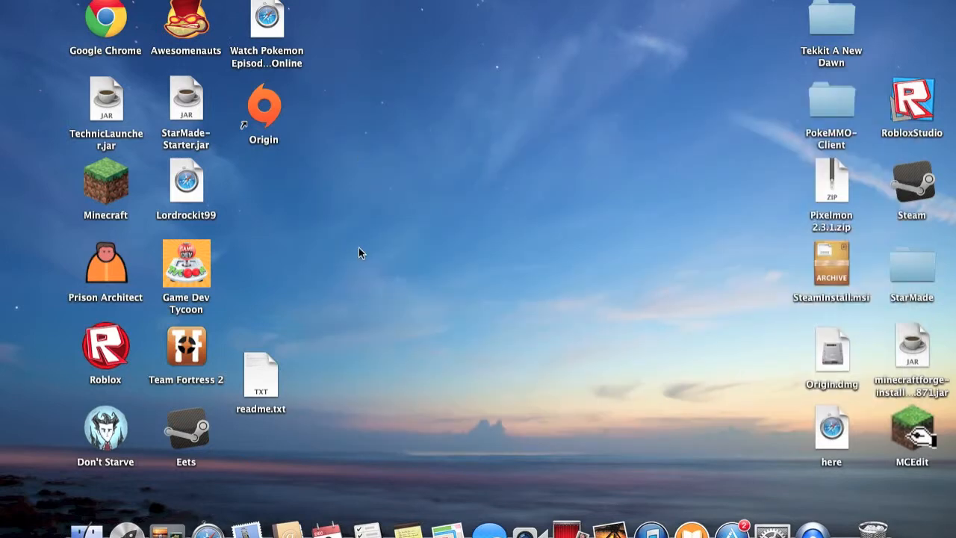
Step: Launch Minecraft from its desktop icon and reach the 1.7.2 title screen
left_click(105, 179)
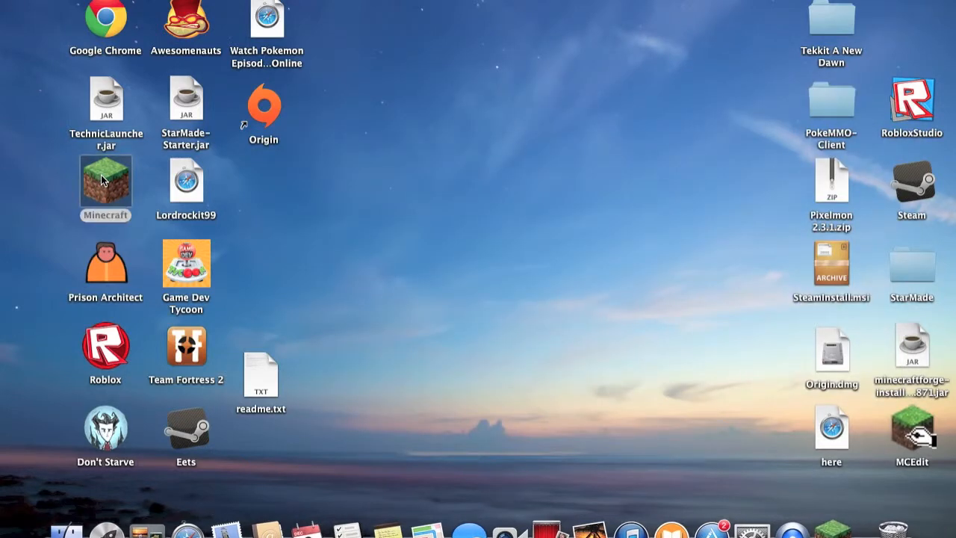
double_click(105, 179)
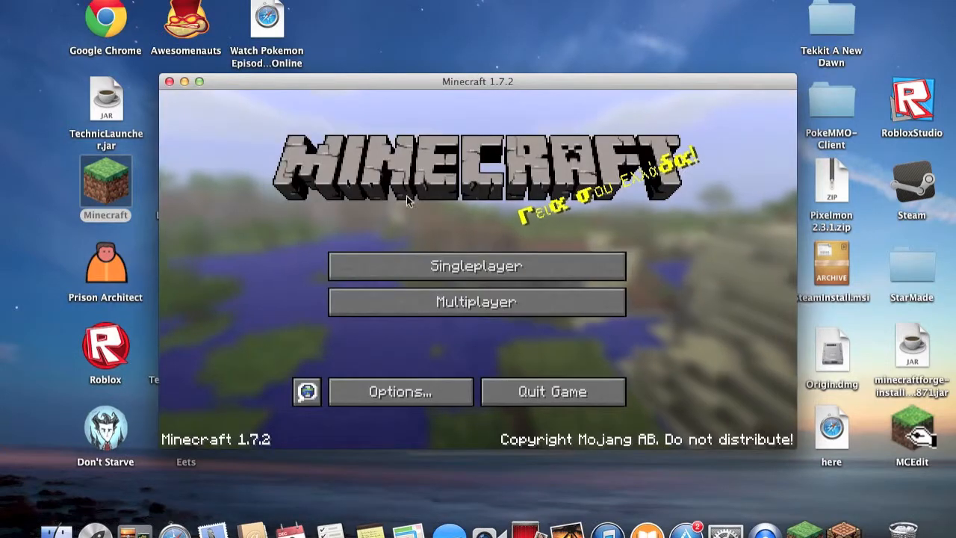
Step: Enter Singleplayer and load the Dreams world from the Select World list
left_click(475, 266)
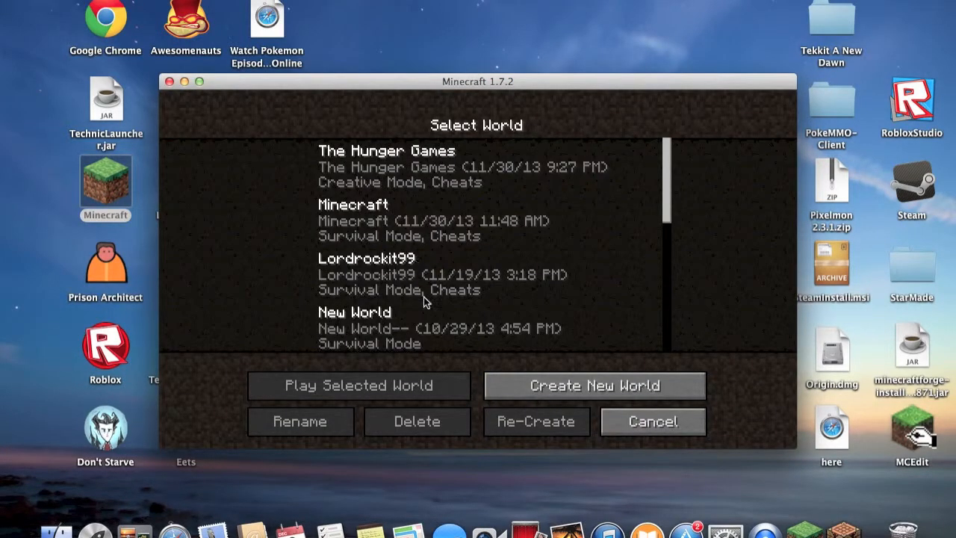
scroll("down", 3)
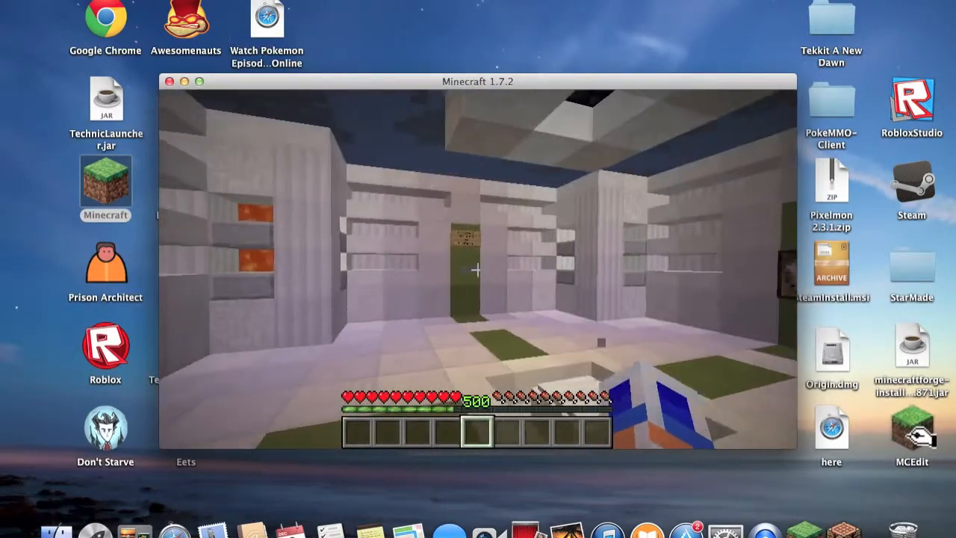
Step: Save and Quit to Title from the pause menu, then Quit Game to the desktop
key("Escape")
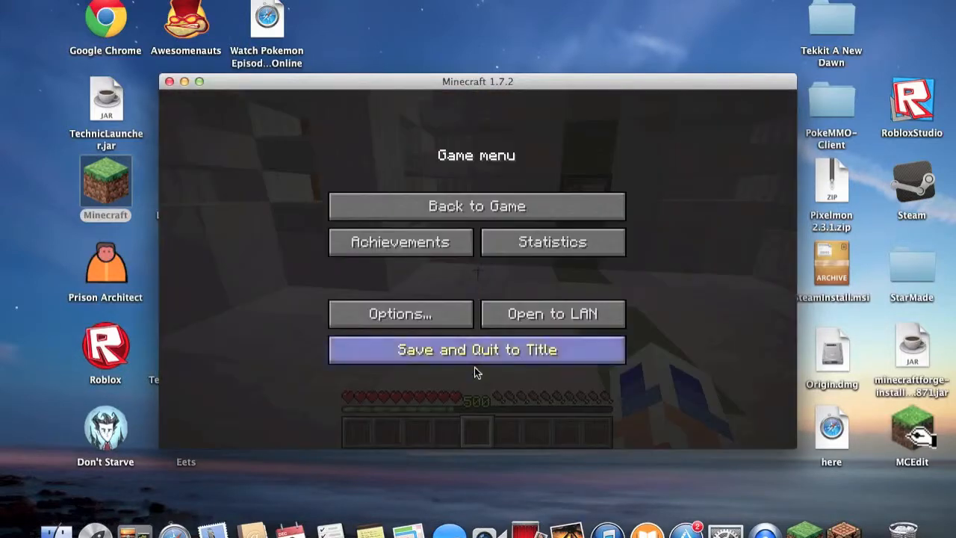
left_click(476, 350)
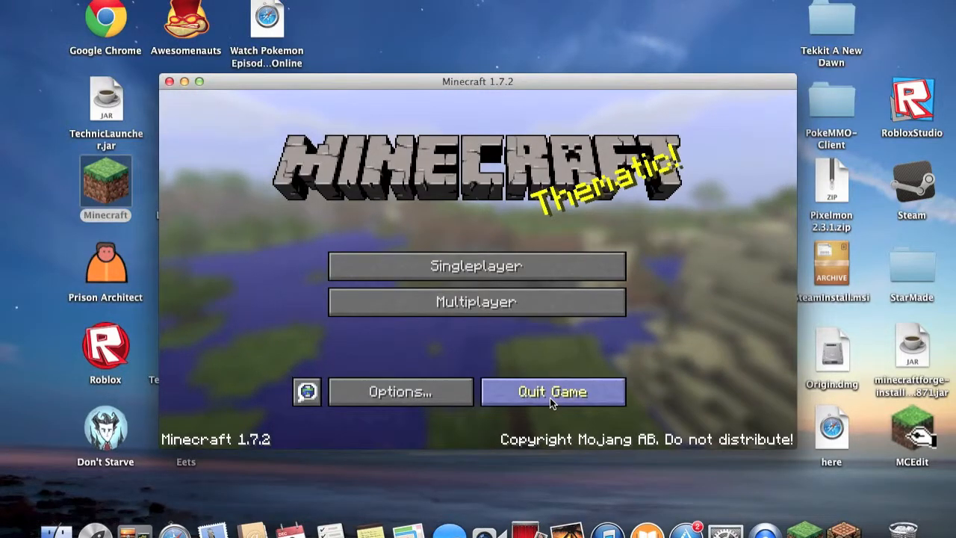
left_click(553, 391)
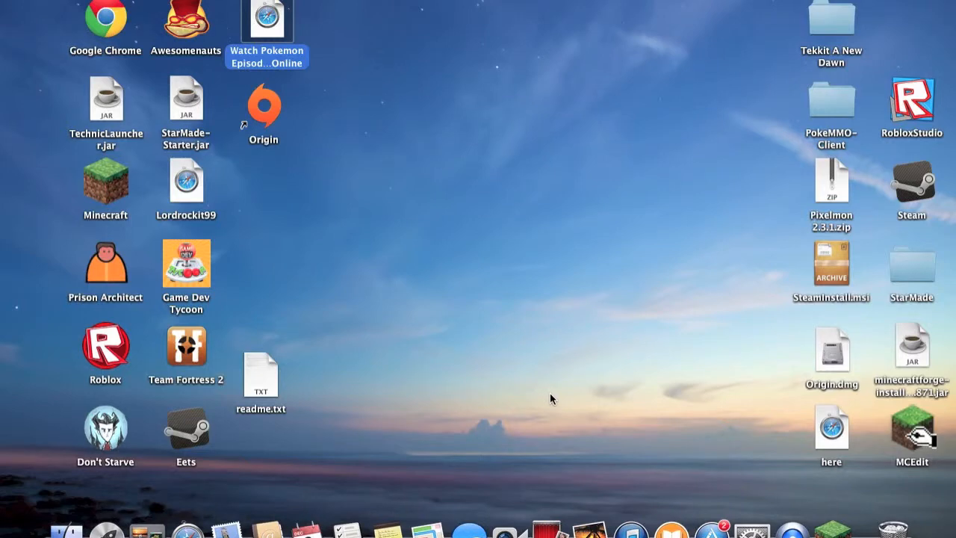